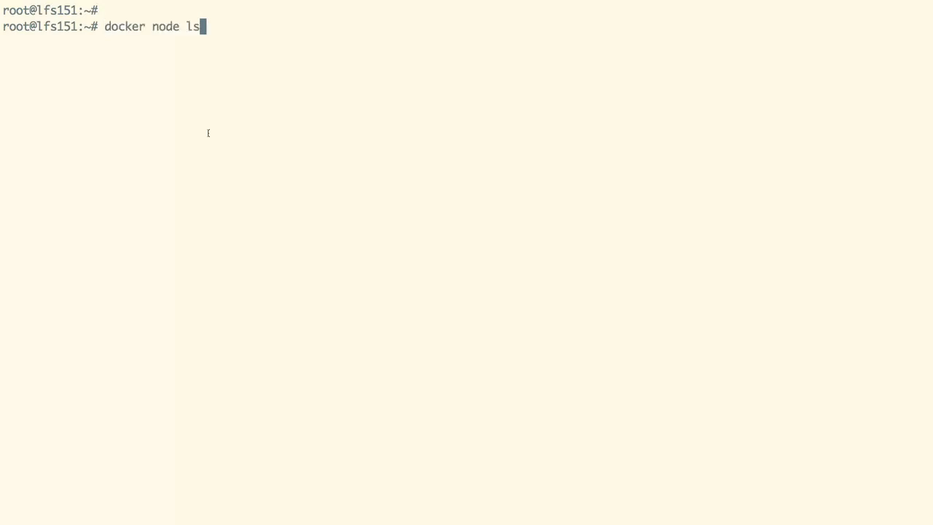
List the swarm nodes, showing leader lfs151 and lfs151-node1 both Ready.
key("Return")
type("vim docker-compose.yaml")
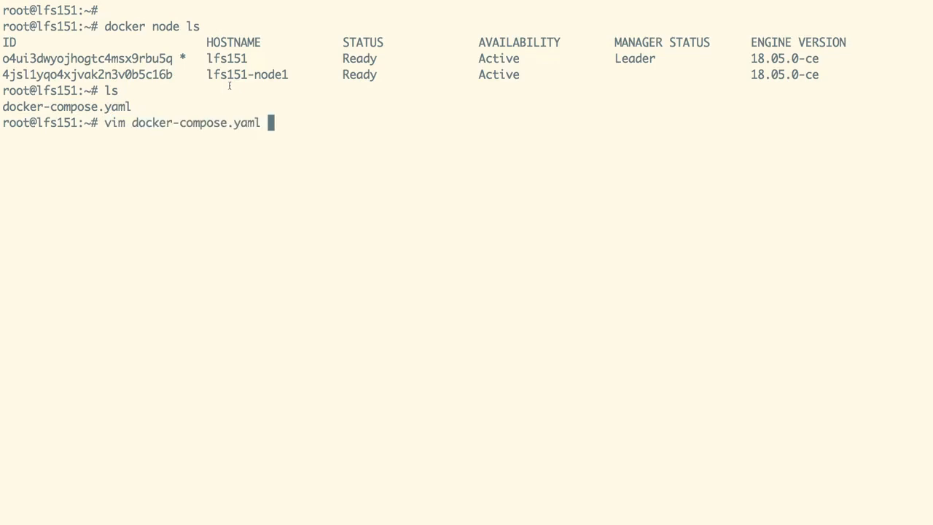
Read the mongodb and web service definitions in docker-compose.yaml in Vim without editing.
key("Return")
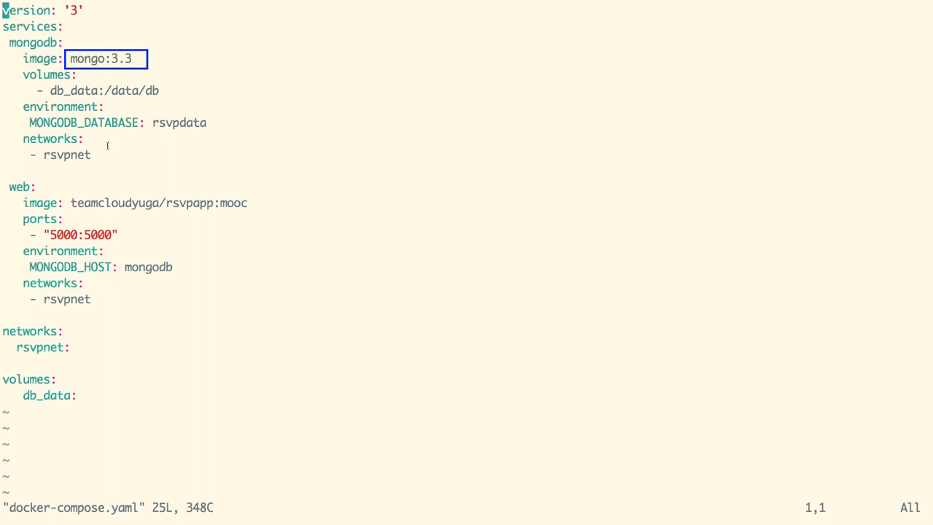
left_click(88, 82)
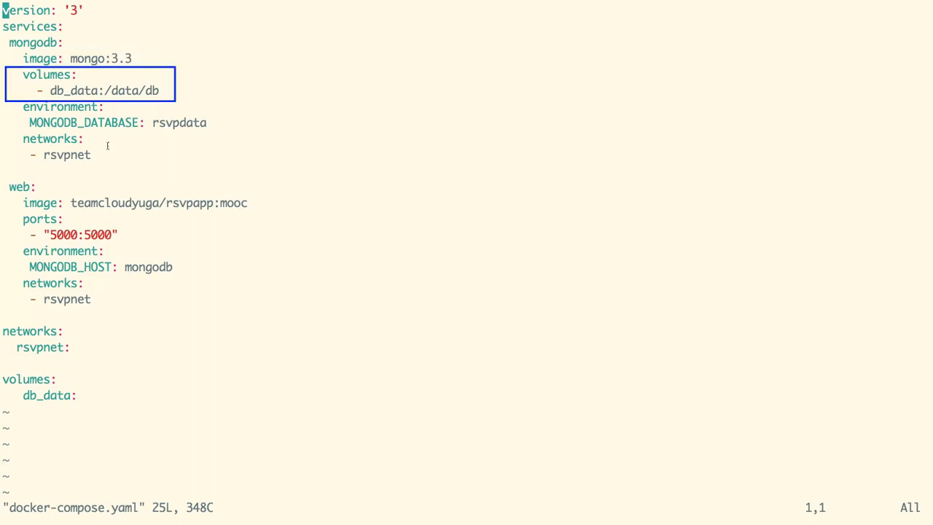
mouse_move(124, 102)
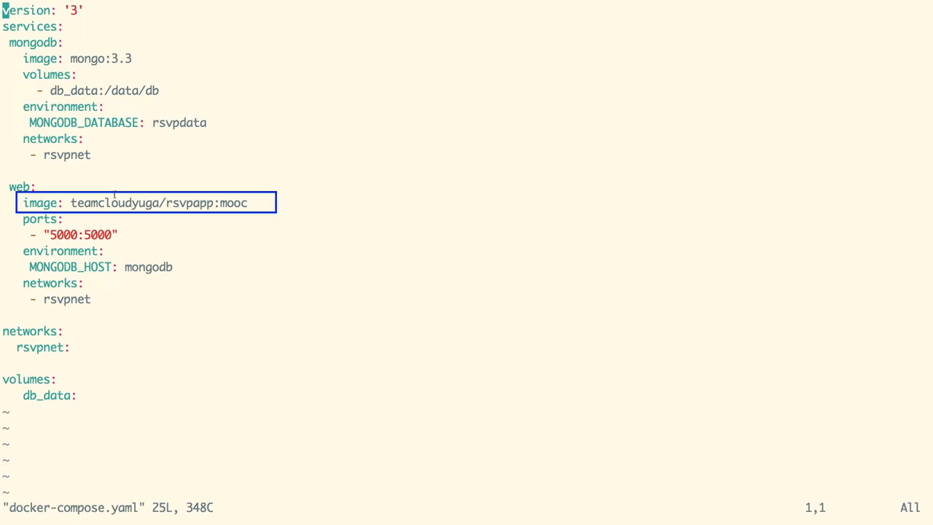
left_click(95, 258)
type("docker stack deploy -c docker-compose.yaml myrsvpapp")
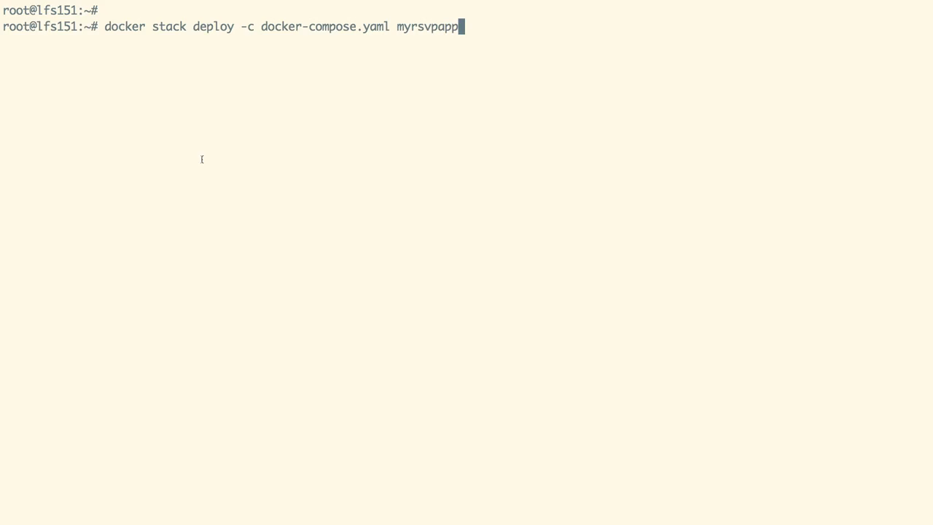
Deploy stack myrsvpapp from docker-compose.yaml, creating network myrsvpapp_rsvpnet plus mongodb and web services.
key("Return")
type("docker service ls")
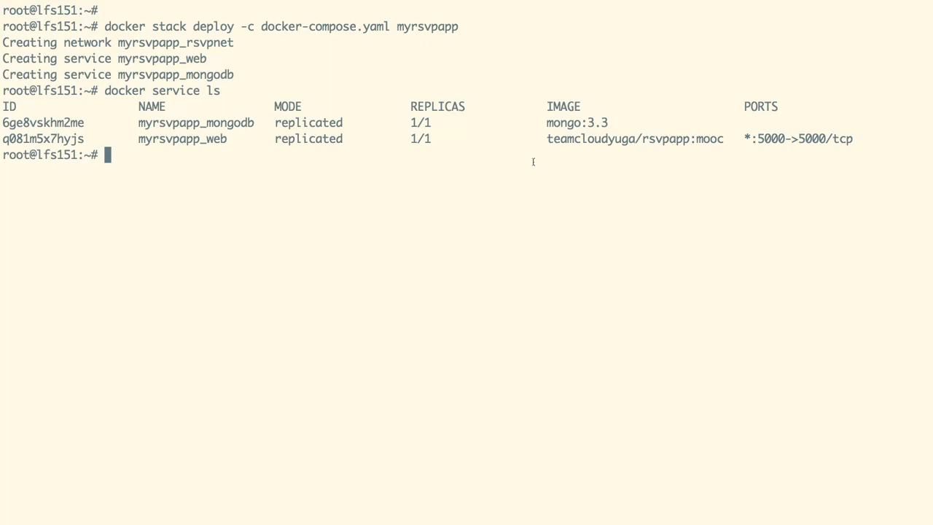
type("ip a")
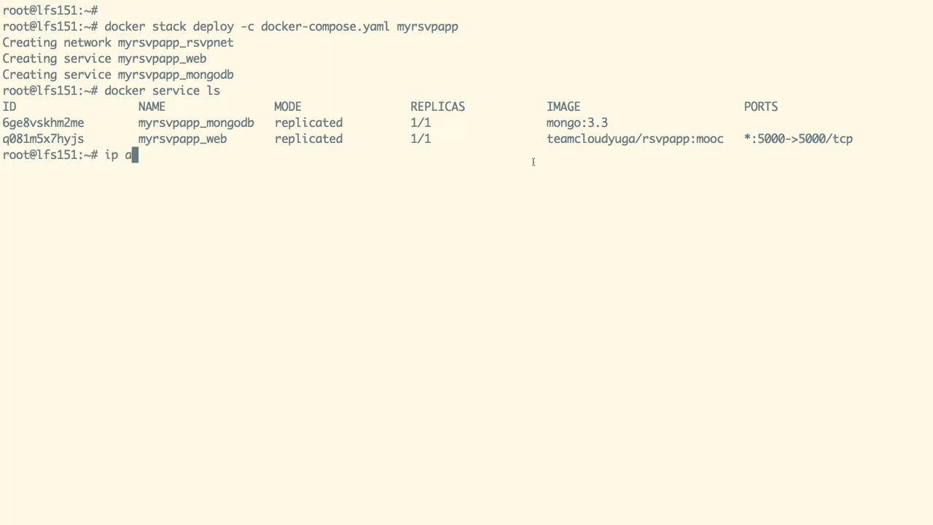
List the host's network addresses with ip a to find its IP.
key("Return")
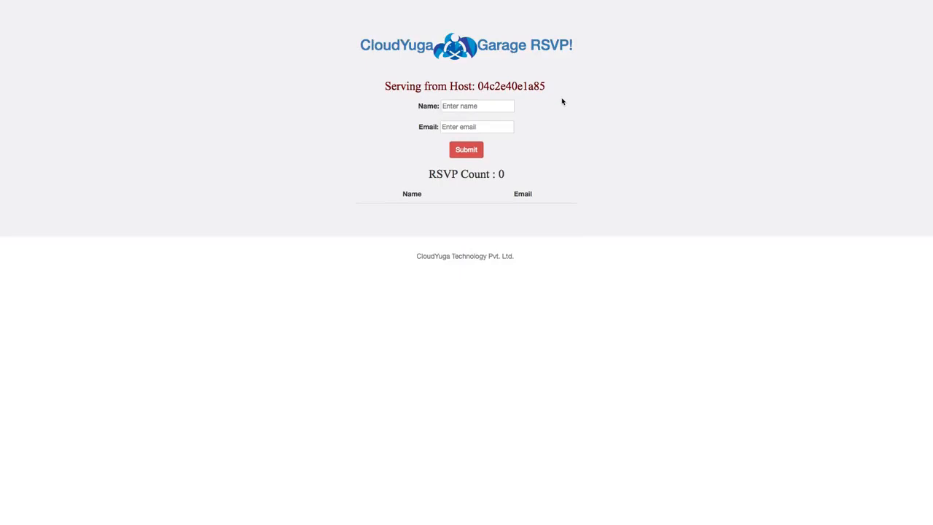
Try the RSVP form by entering a name and email.
left_click(478, 106)
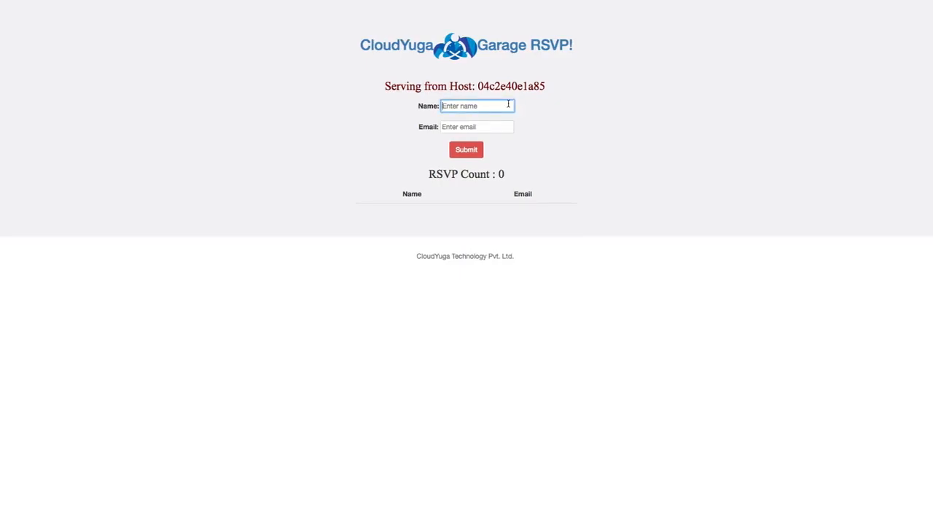
left_click(466, 149)
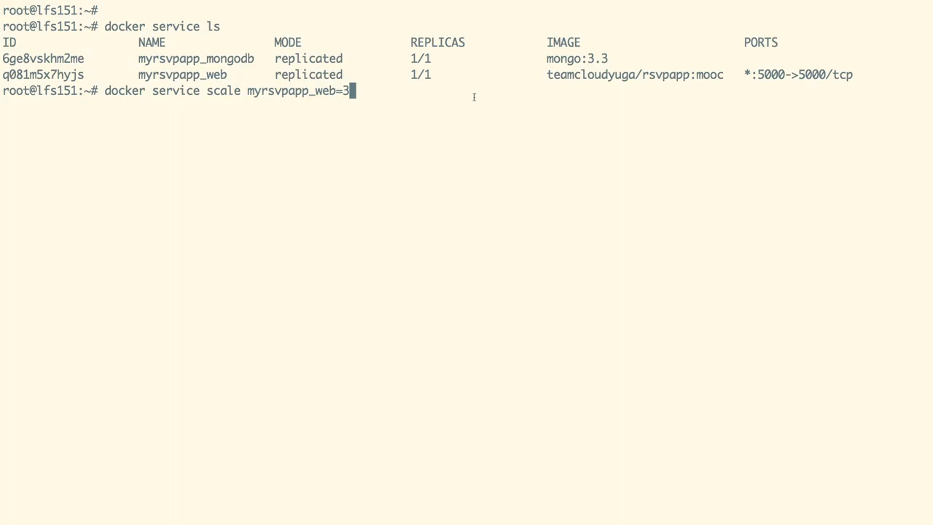
Scale myrsvpapp_web to 3 replicas with docker service scale myrsvpapp_web=3.
key("Return")
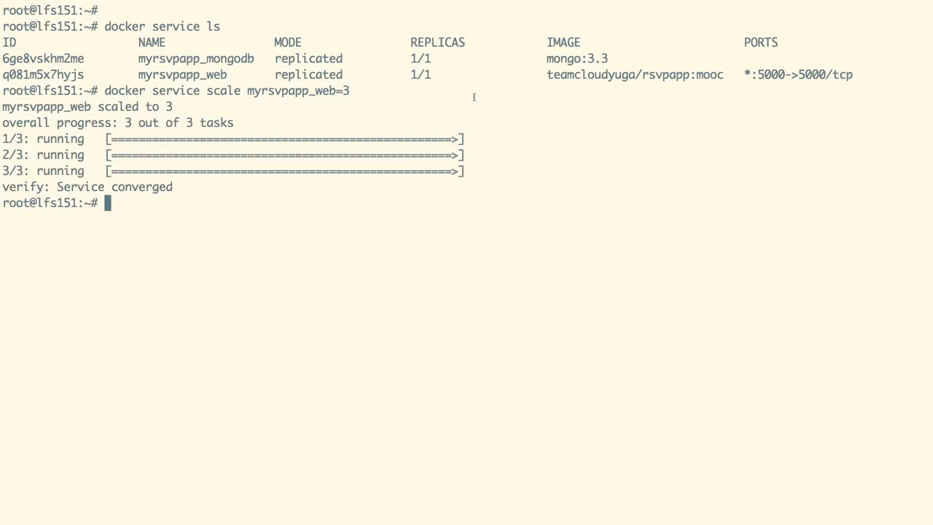
mouse_move(529, 240)
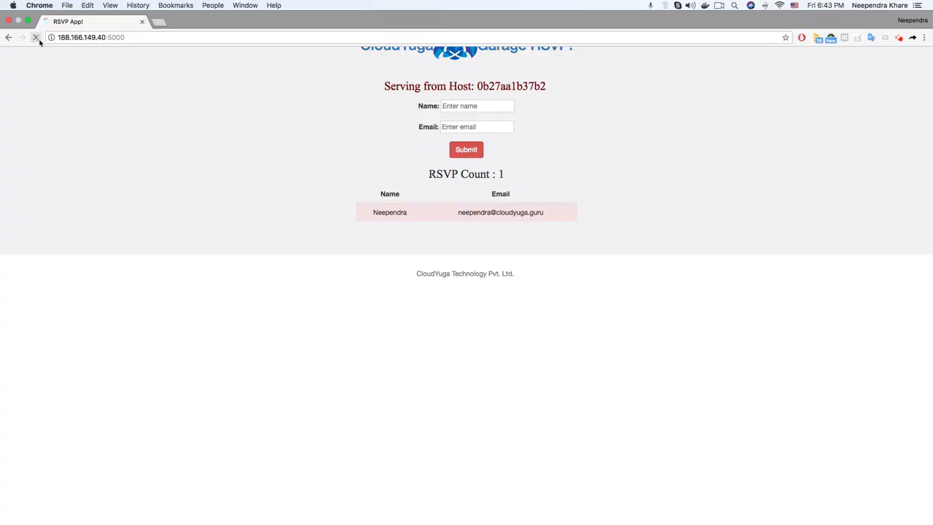
Reload the RSVP page to see host 0b27aa1b37b2, then remove the myrsvpapp stack.
left_click(35, 37)
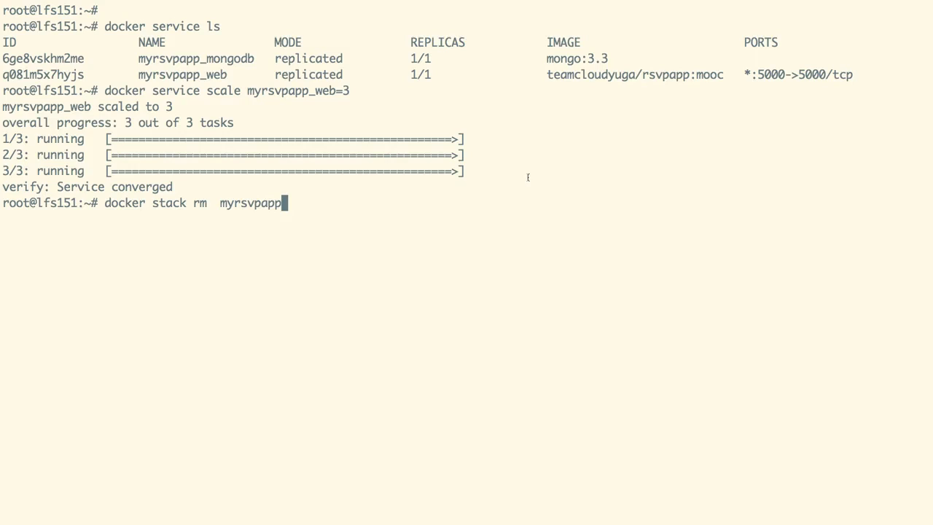
key("Return")
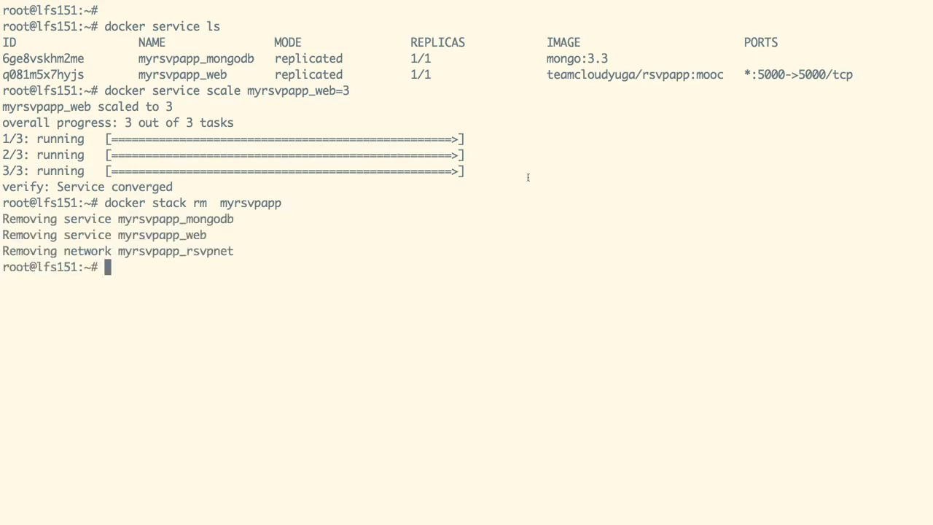